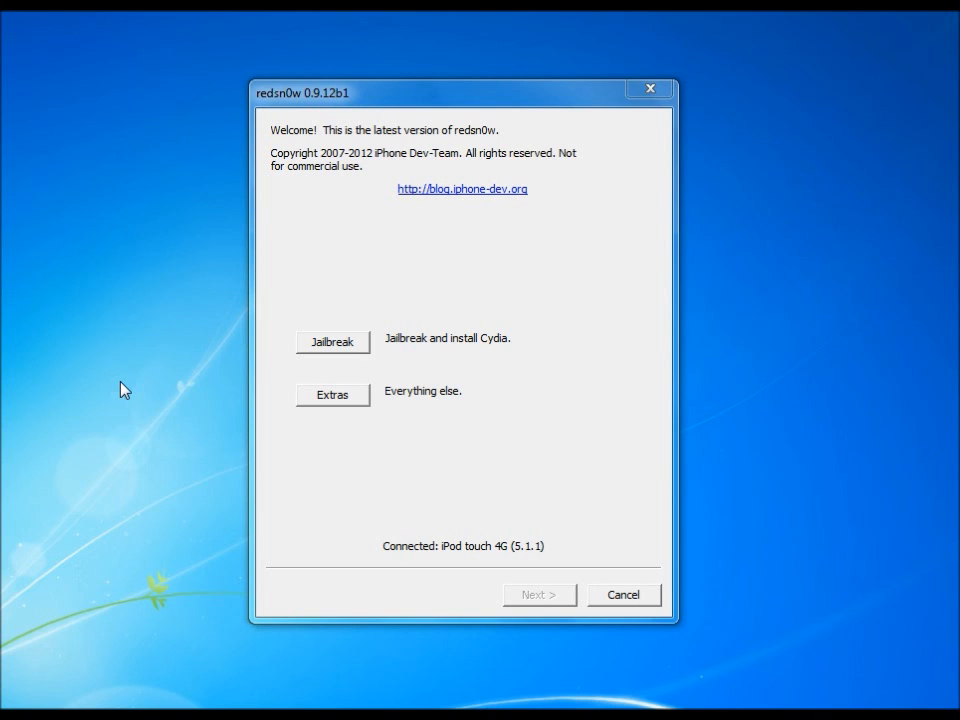
mouse_move(364, 398)
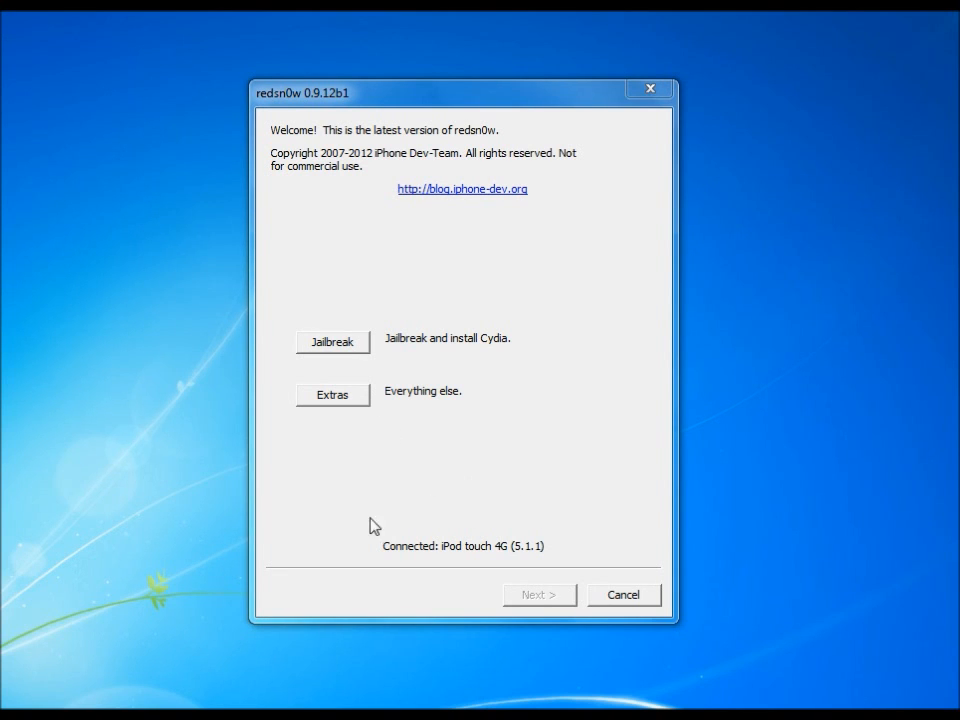
mouse_move(510, 580)
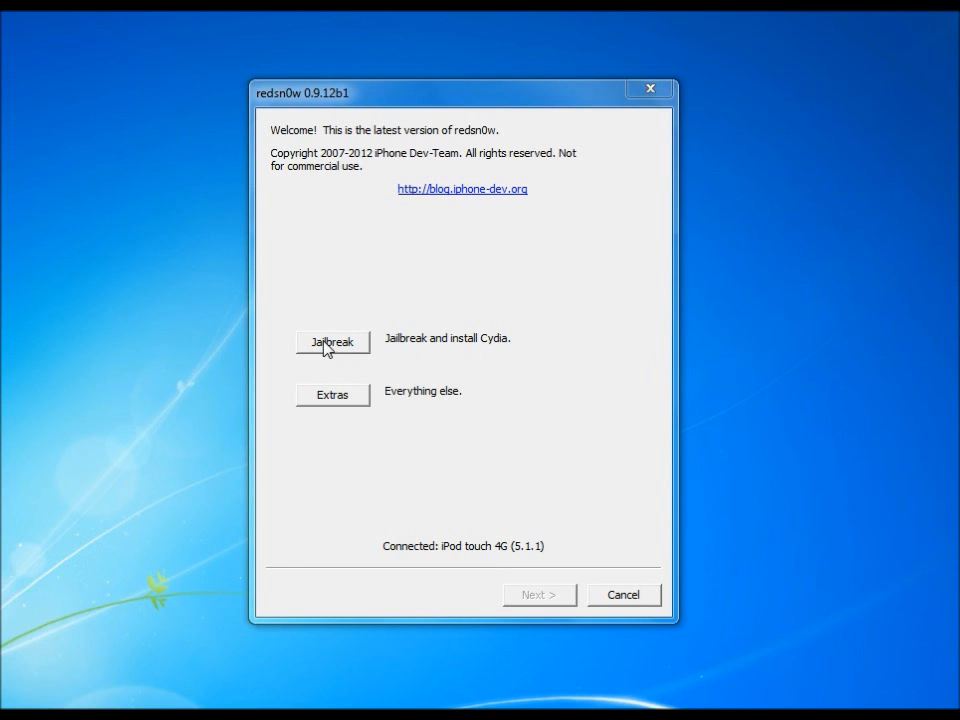
- Start the iOS 5.1.1 jailbreak with Cydia install and let it run to the success message
click(332, 342)
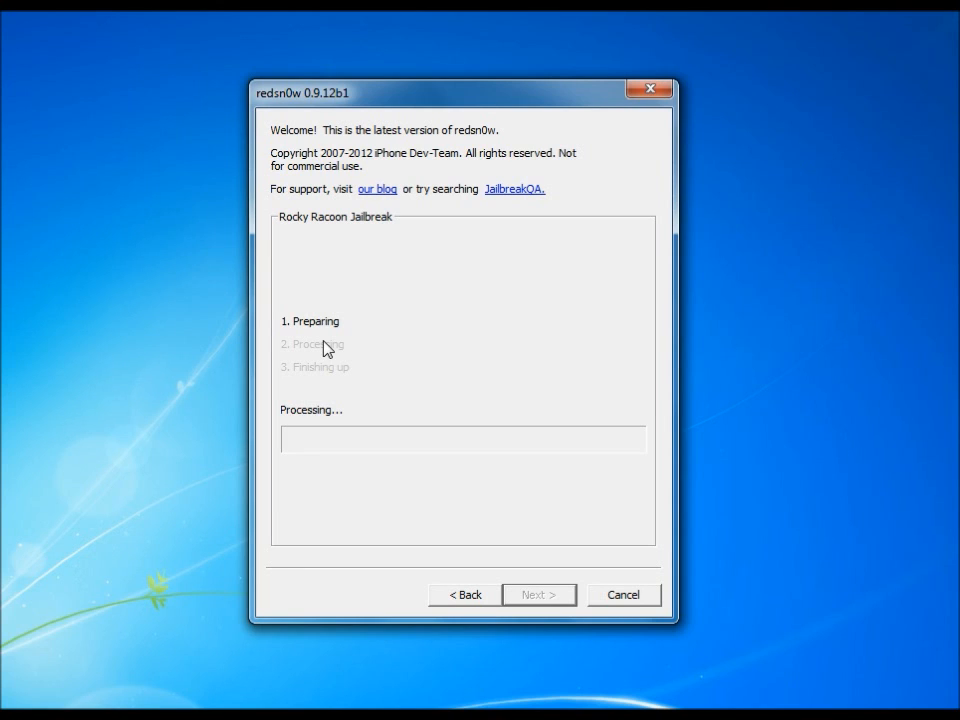
mouse_move(444, 360)
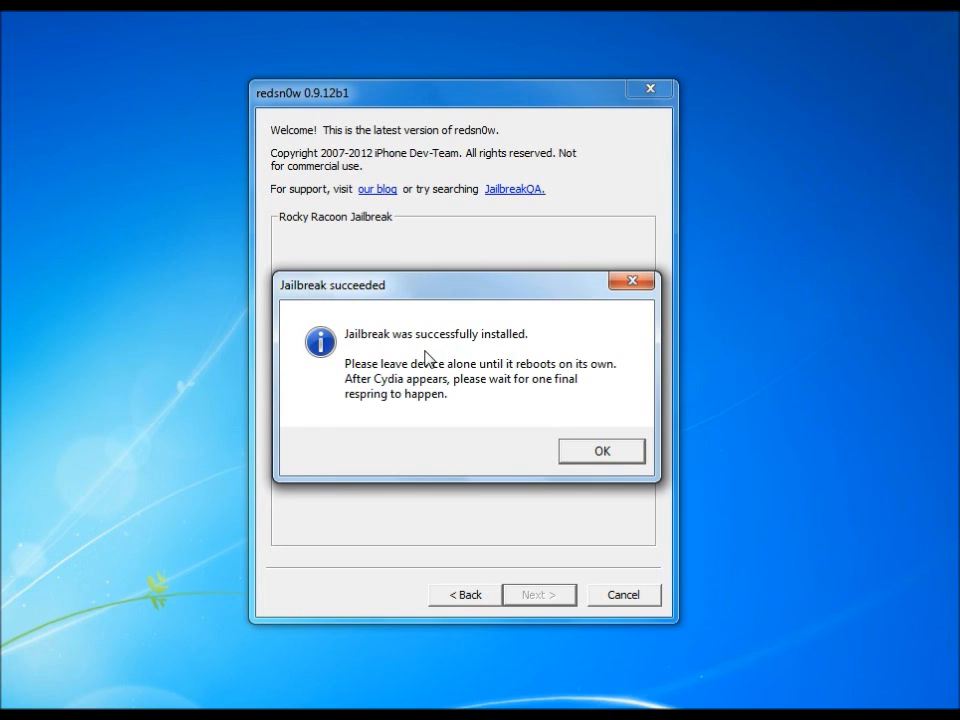
mouse_move(448, 412)
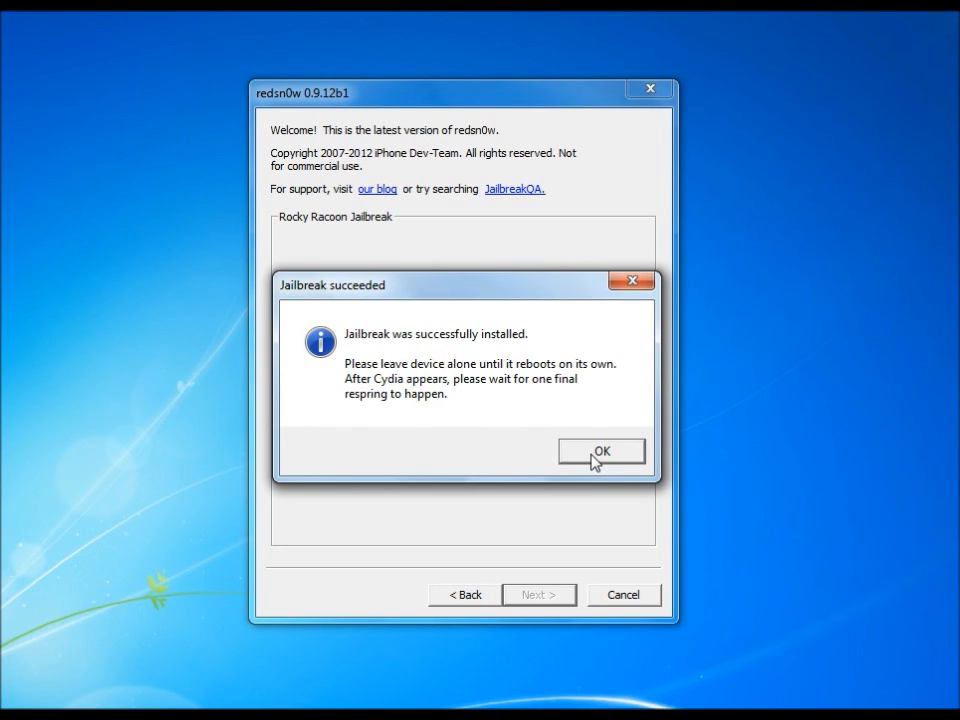
click(600, 452)
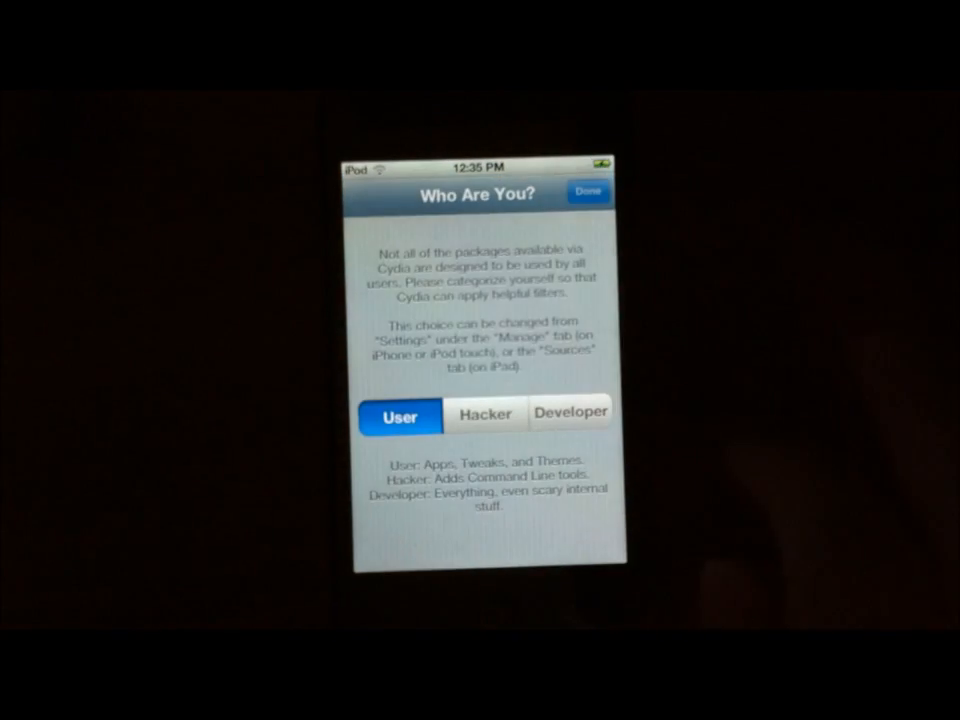
- Choose User on Cydia's 'Who Are You?' prompt so it begins updating its package database
click(588, 192)
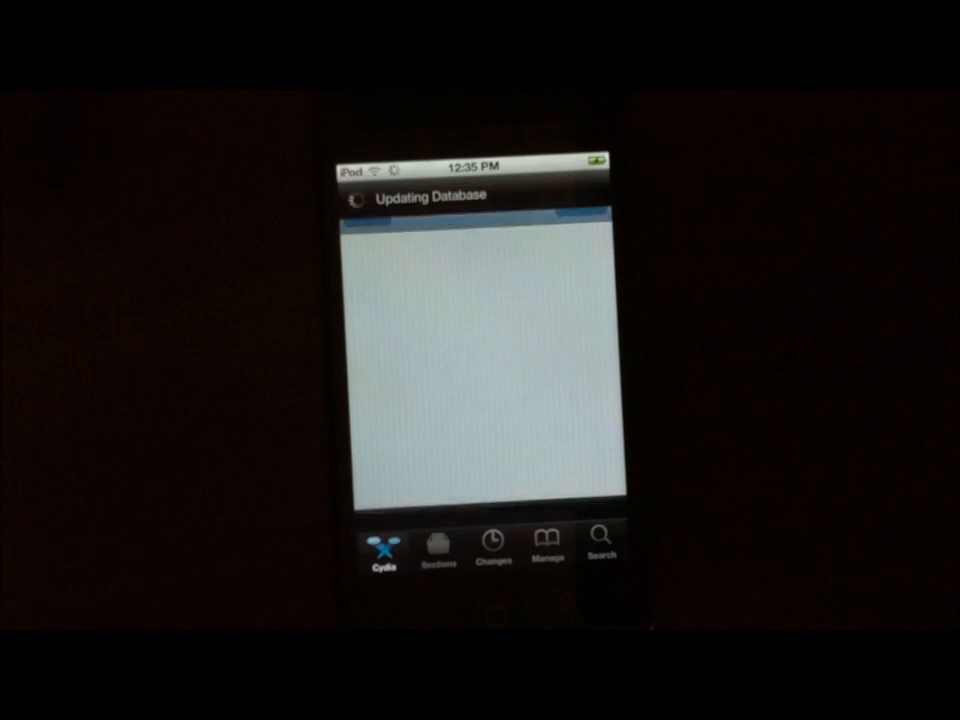